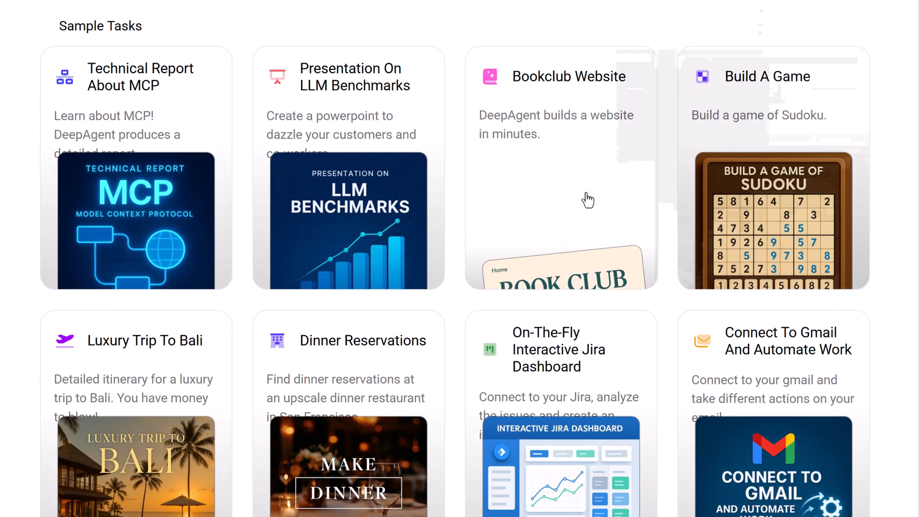
- Scroll through the DeepAgent landing page's examples, ChatLLM features and pricing sections
scroll("down", 3)
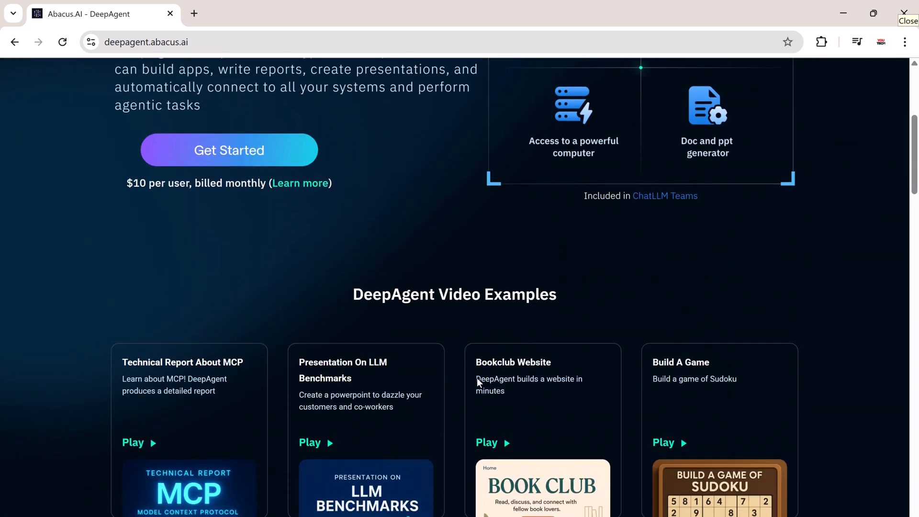
scroll("down", 3)
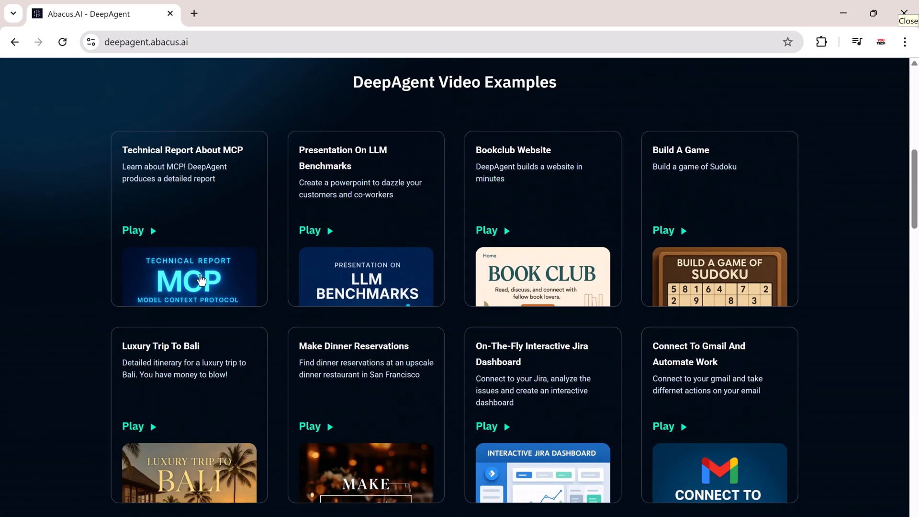
mouse_move(617, 211)
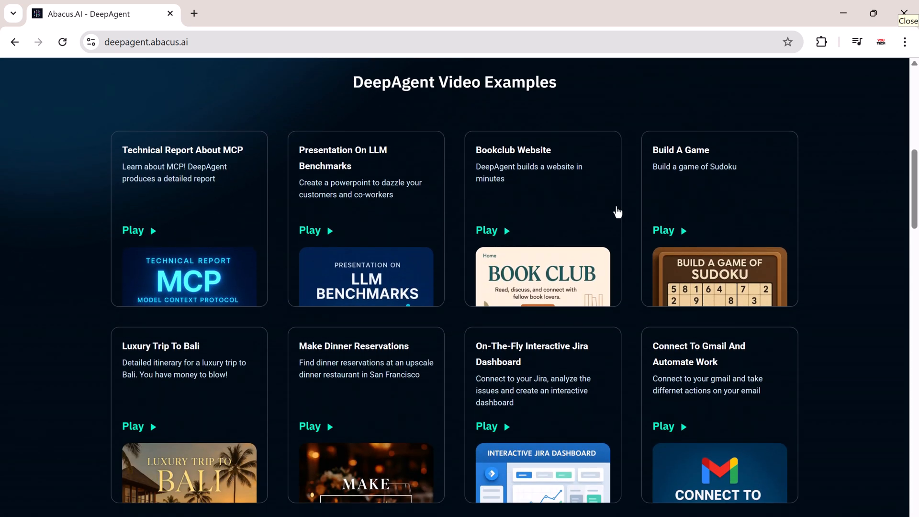
mouse_move(731, 214)
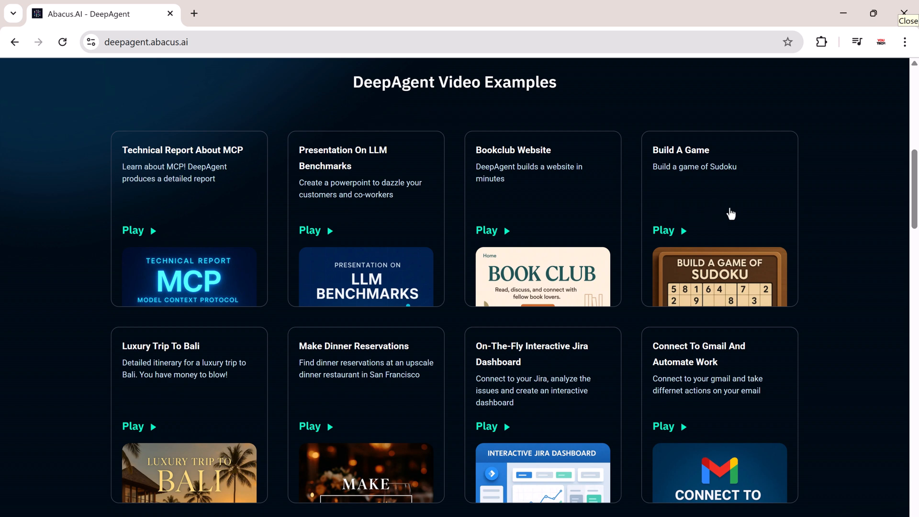
mouse_move(228, 406)
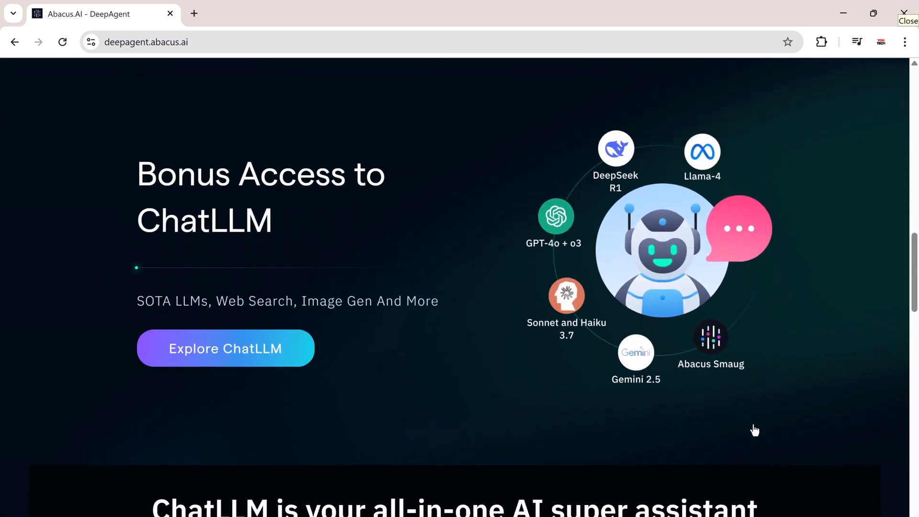
mouse_move(482, 348)
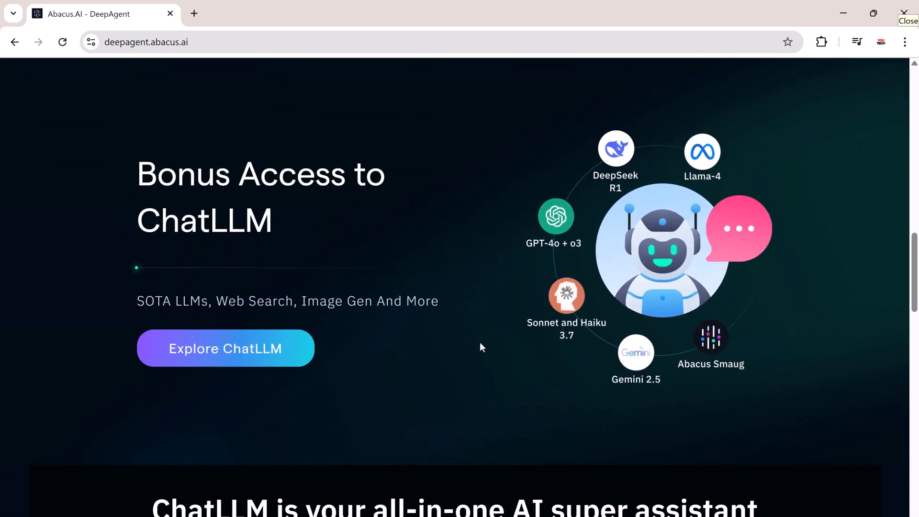
scroll("down", 3)
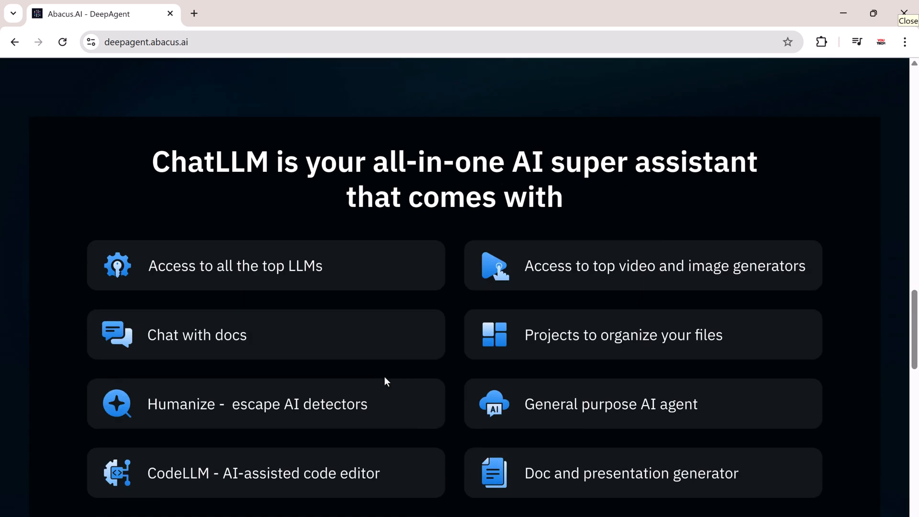
scroll("down", 3)
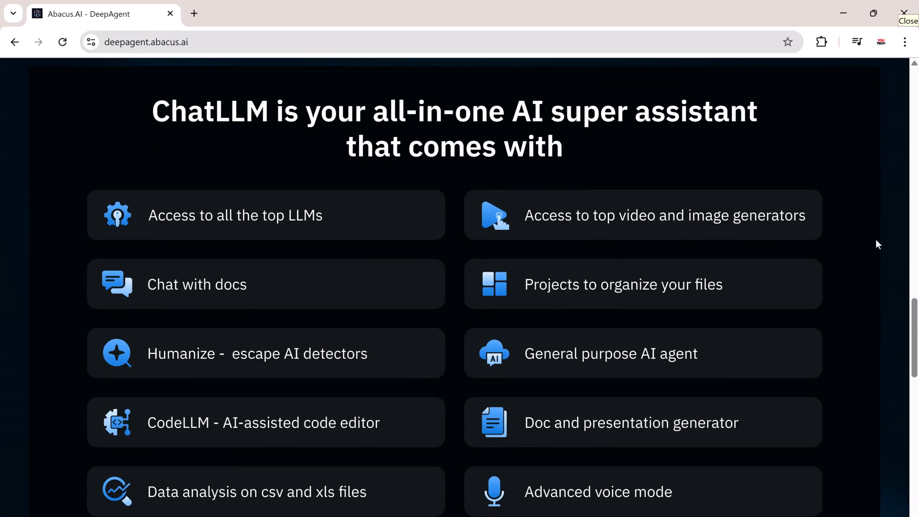
scroll("down", 3)
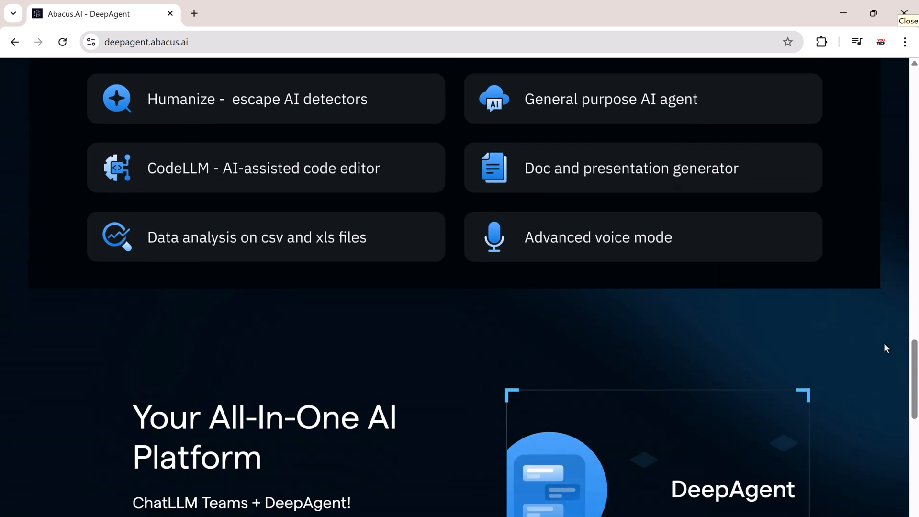
scroll("down", 3)
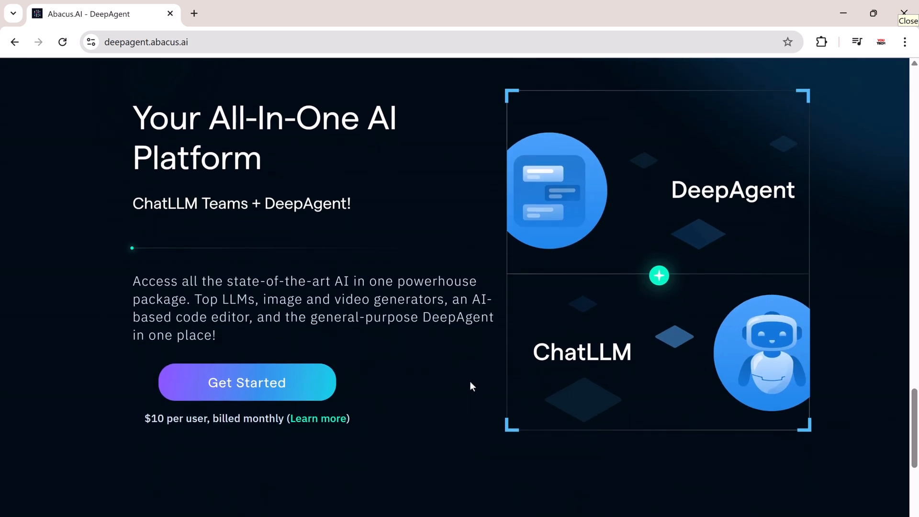
mouse_move(445, 401)
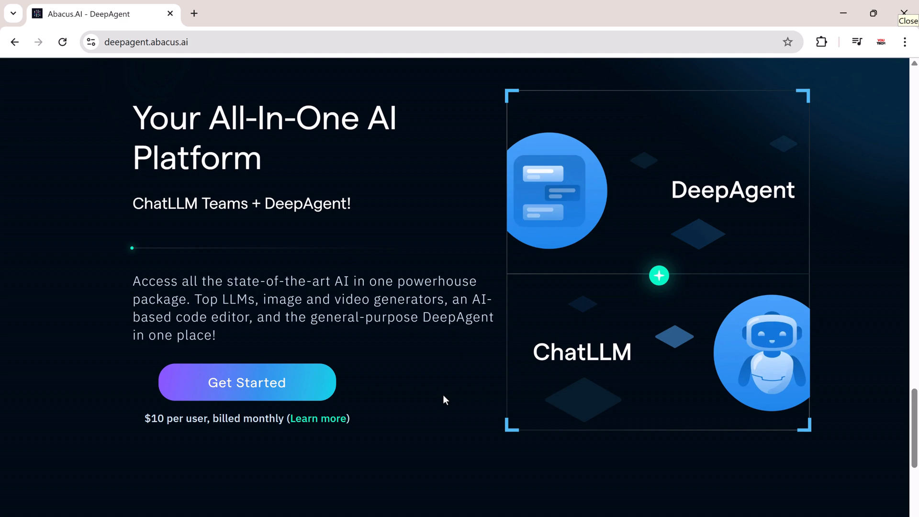
scroll("down", 3)
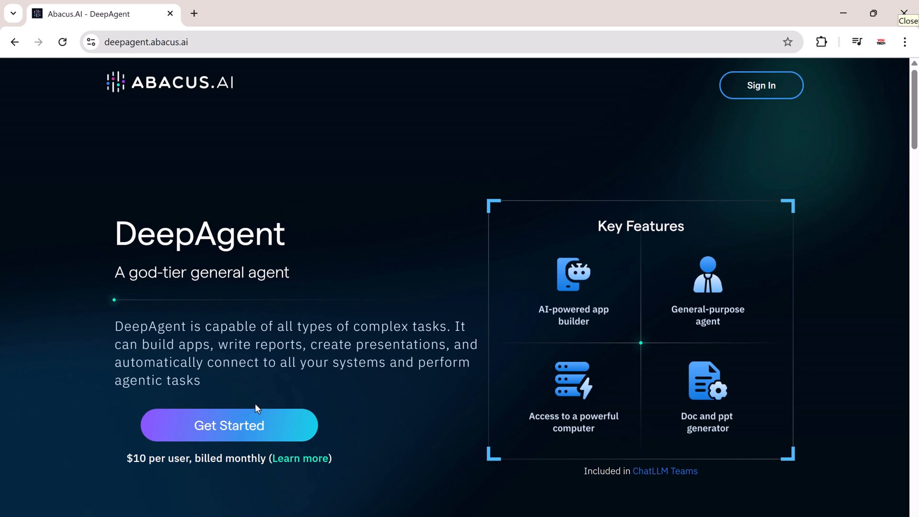
mouse_move(314, 429)
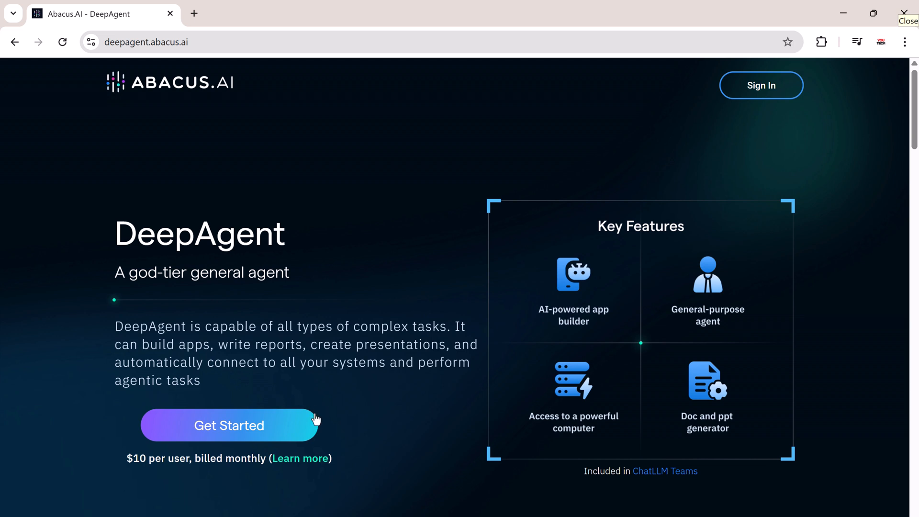
mouse_move(293, 445)
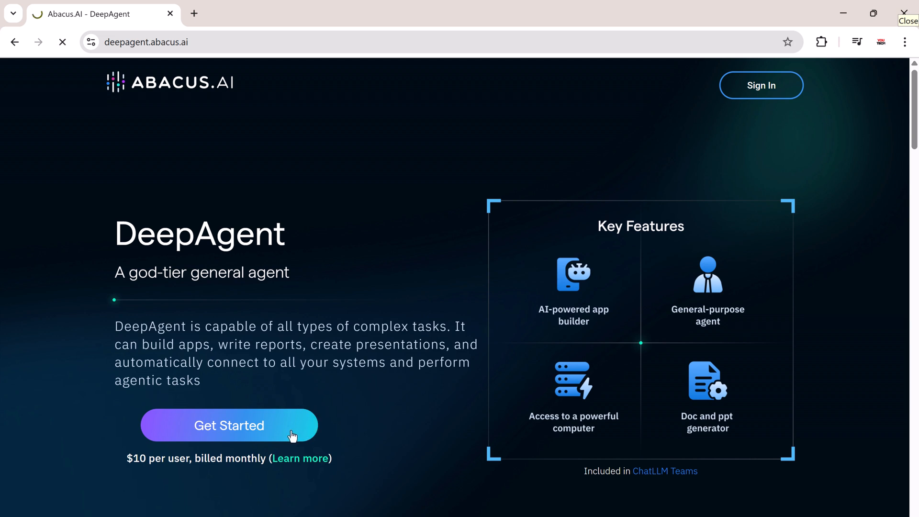
- Get started into the ChatLLM Teams chat home, leaving GPT-4o as the model
left_click(229, 425)
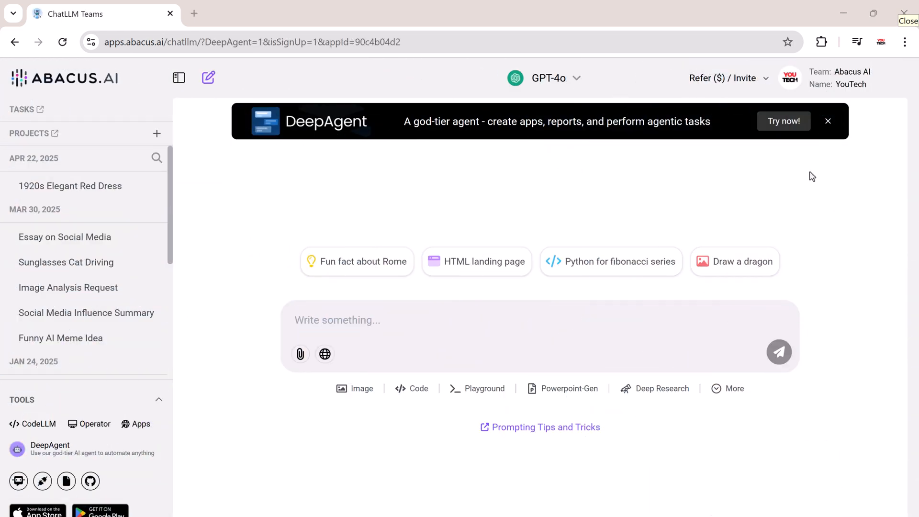
mouse_move(811, 162)
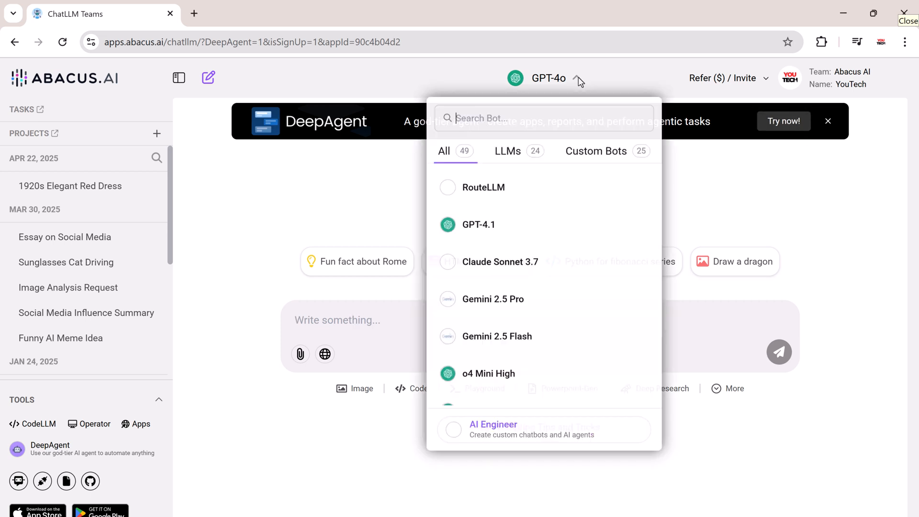
left_click(507, 152)
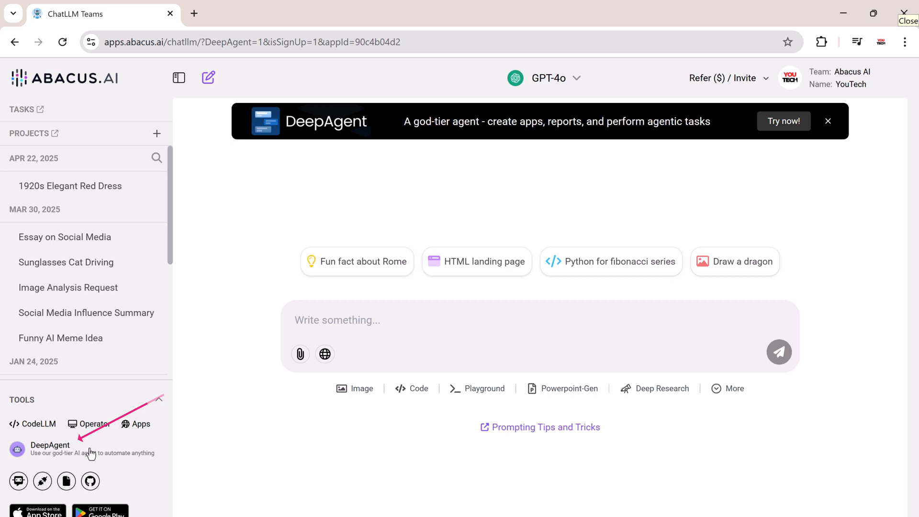
- Launch DeepAgent and send 'Build a fully functional game of sudoku. Keep it simple and functional'
left_click(50, 446)
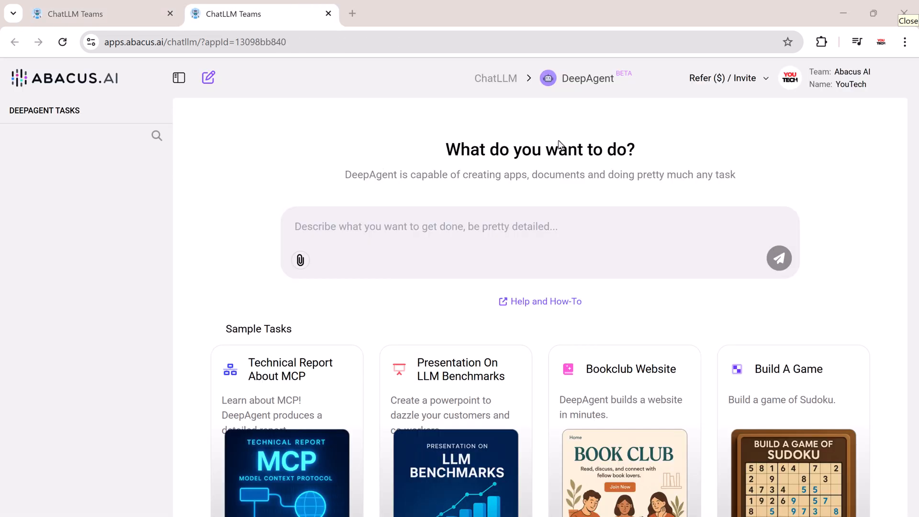
mouse_move(479, 250)
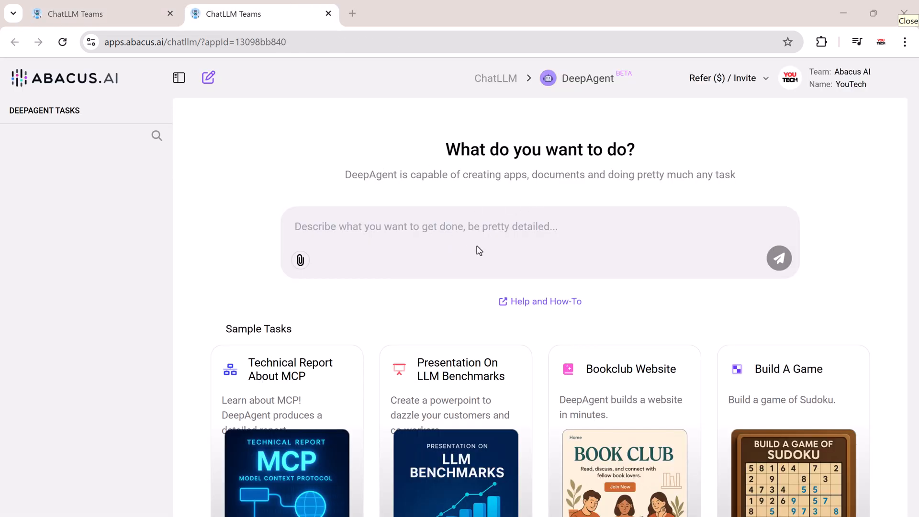
scroll("down", 3)
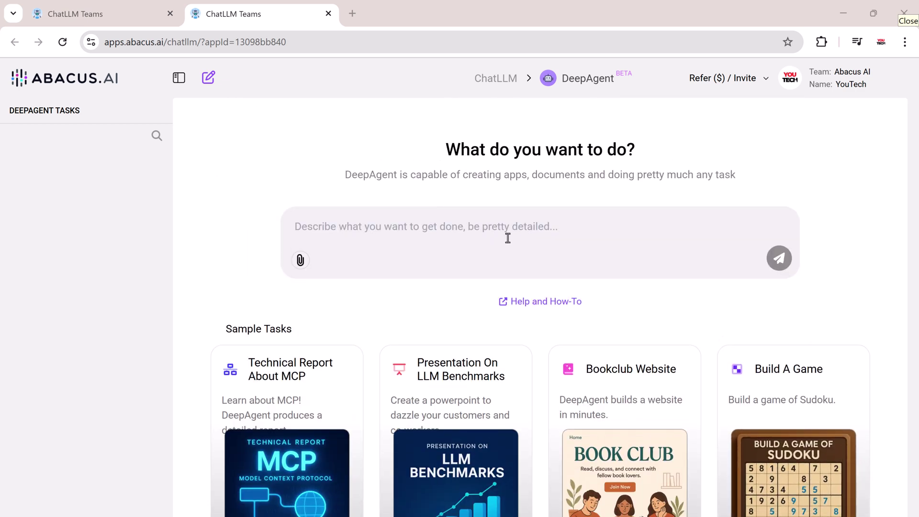
type("Build a fully functional game of sudoku. Keep it simple and functional")
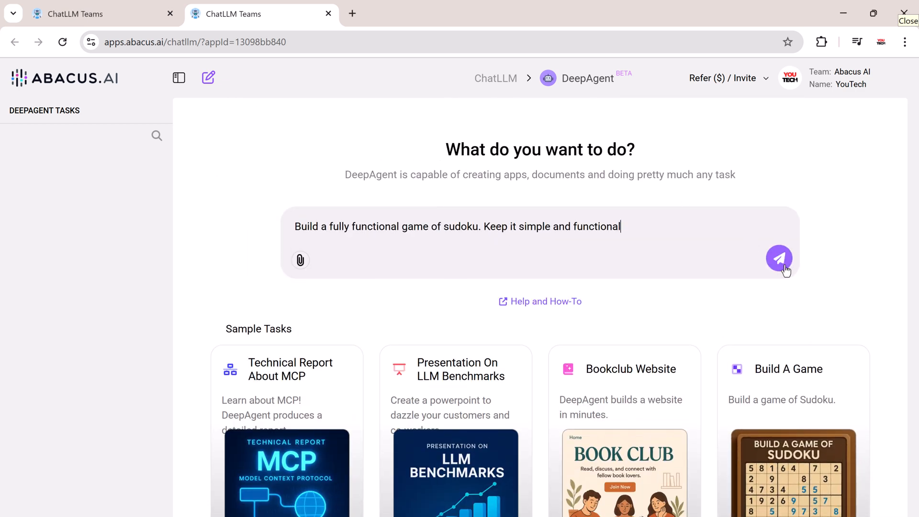
left_click(779, 259)
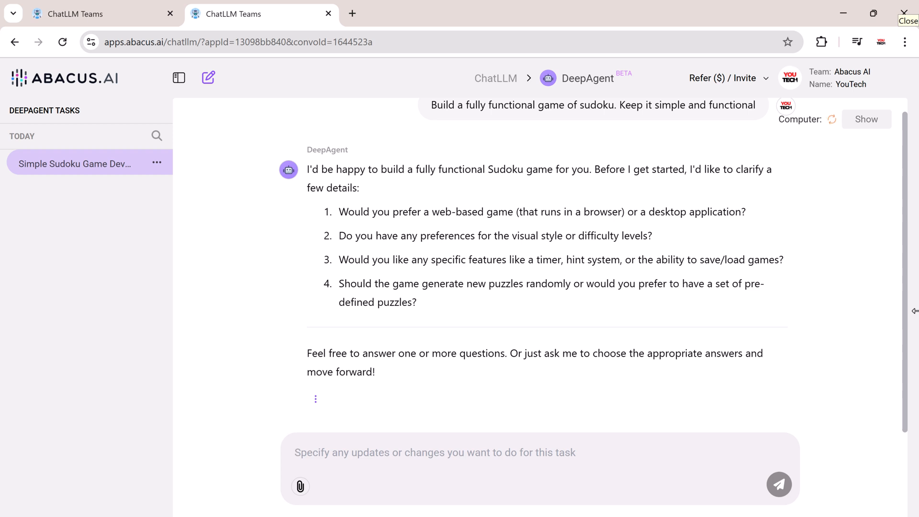
- Reply 'your call' so DeepAgent decides the Sudoku details and builds the game
type("your call")
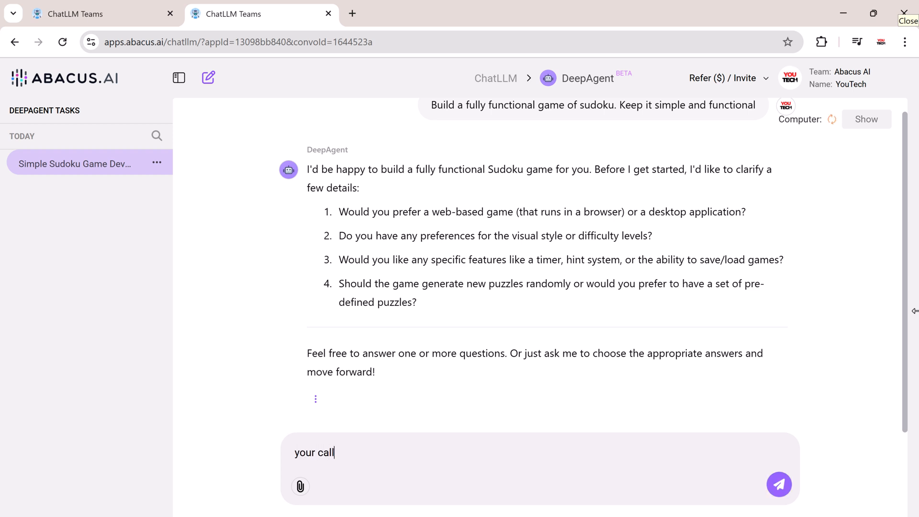
left_click(779, 485)
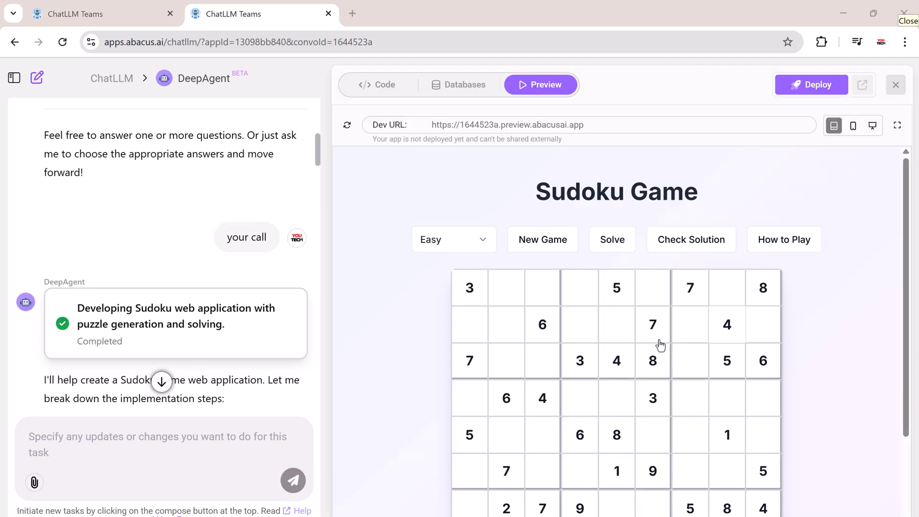
- Load a different Sudoku puzzle from the difficulty choices, then start a new DeepAgent task
scroll("down", 3)
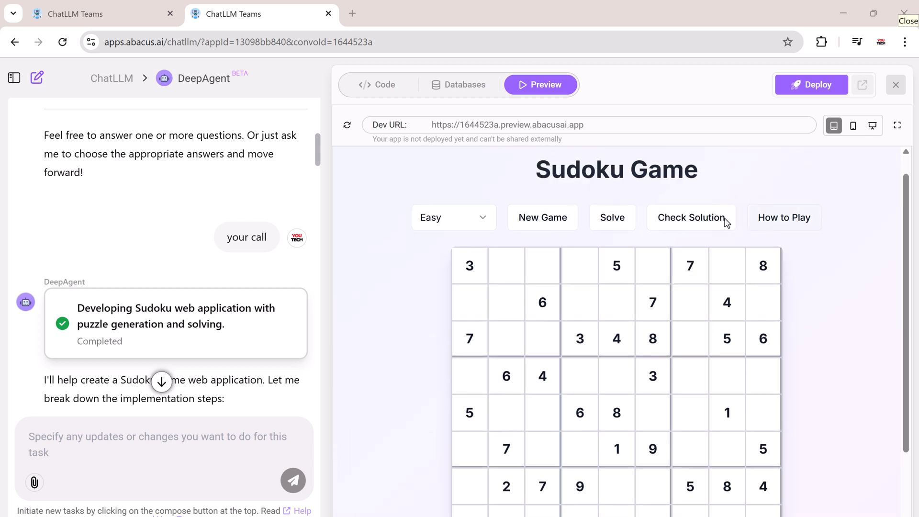
left_click(454, 218)
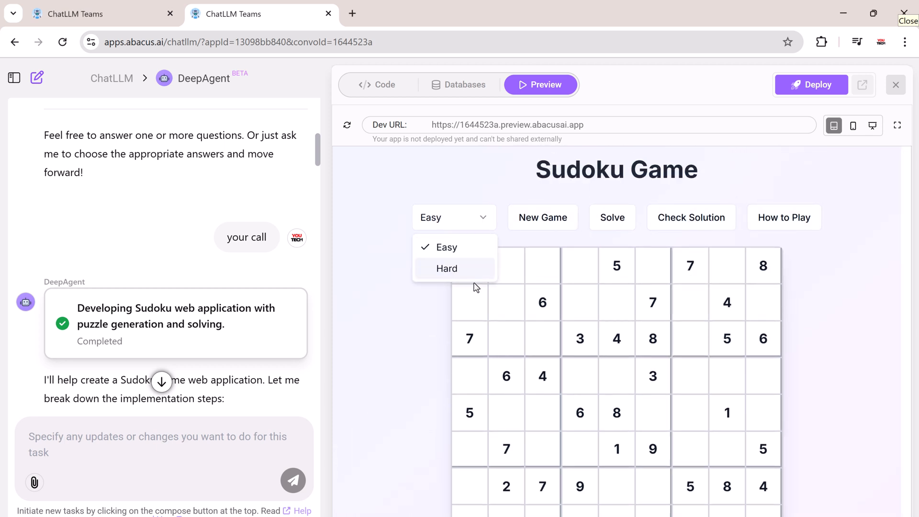
left_click(581, 266)
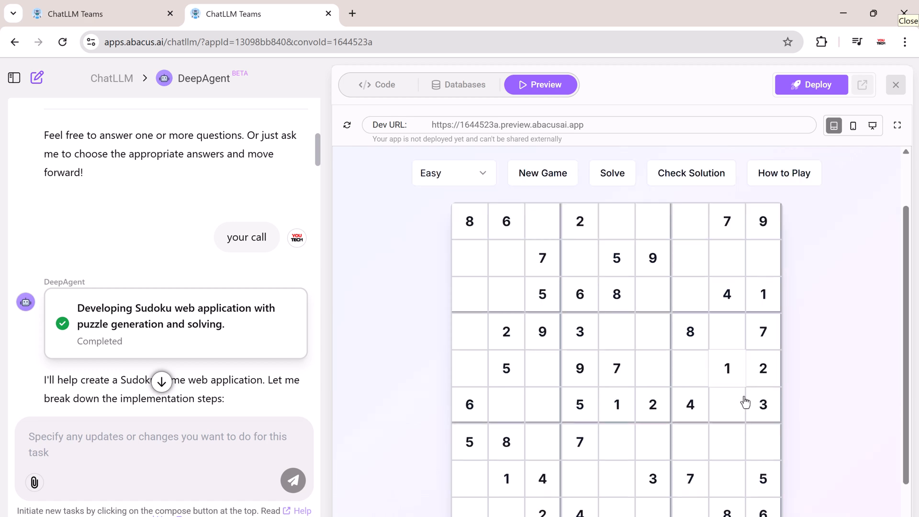
left_click(897, 85)
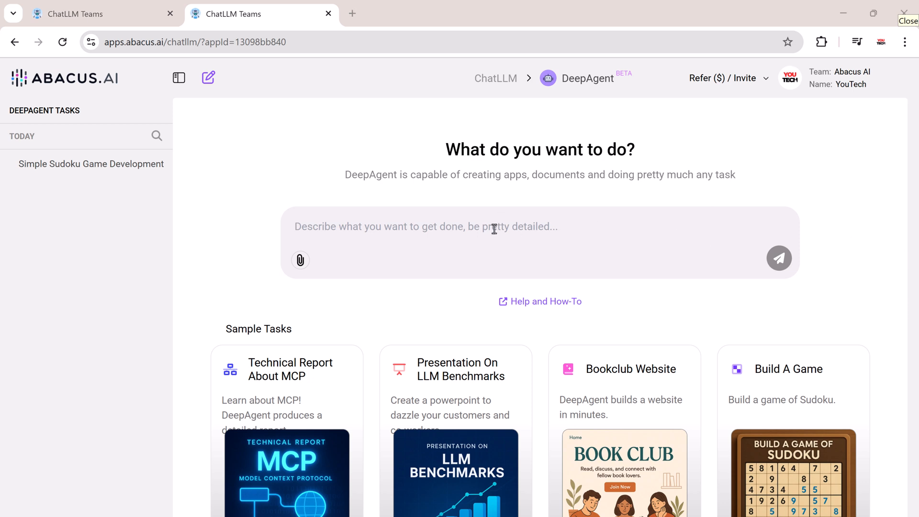
- Send a request for a modern online selling store website with product listings and shopping cart
type("Create a modern website for an online selling store with product listings and shopping cart")
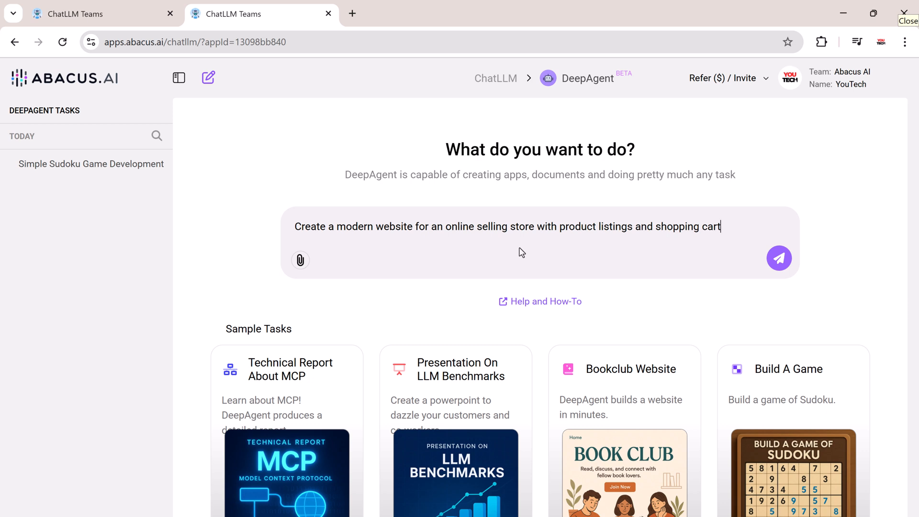
left_click(780, 259)
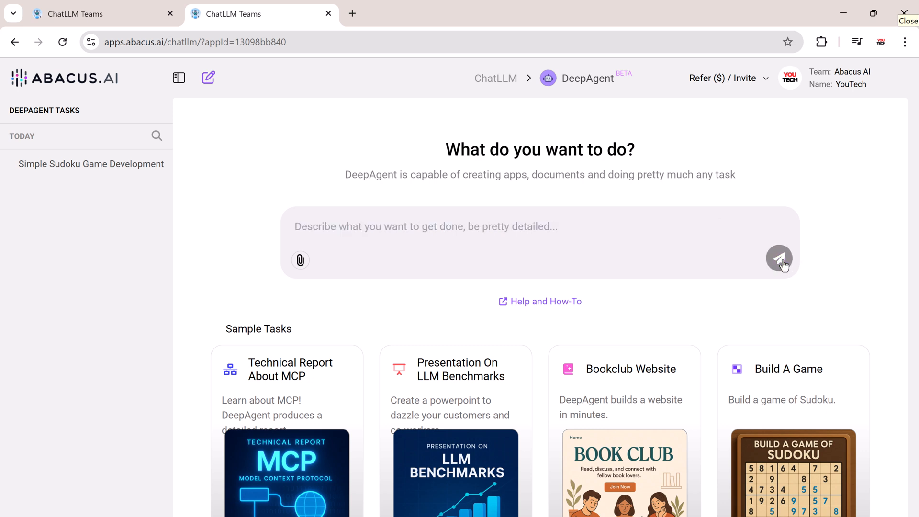
left_click(780, 259)
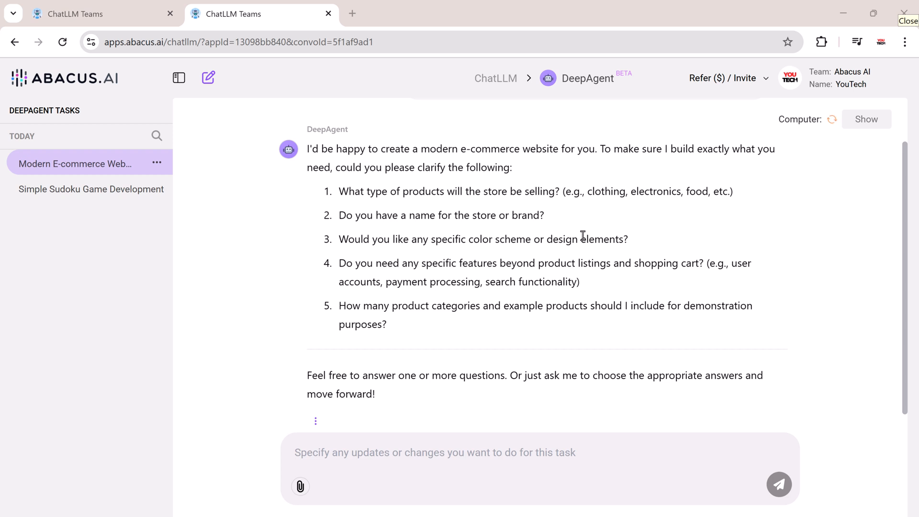
- Answer the questions: '1. Clothing and accessories', Trendiva store, black/white/gold colors
type("1. Clothing and accessories")
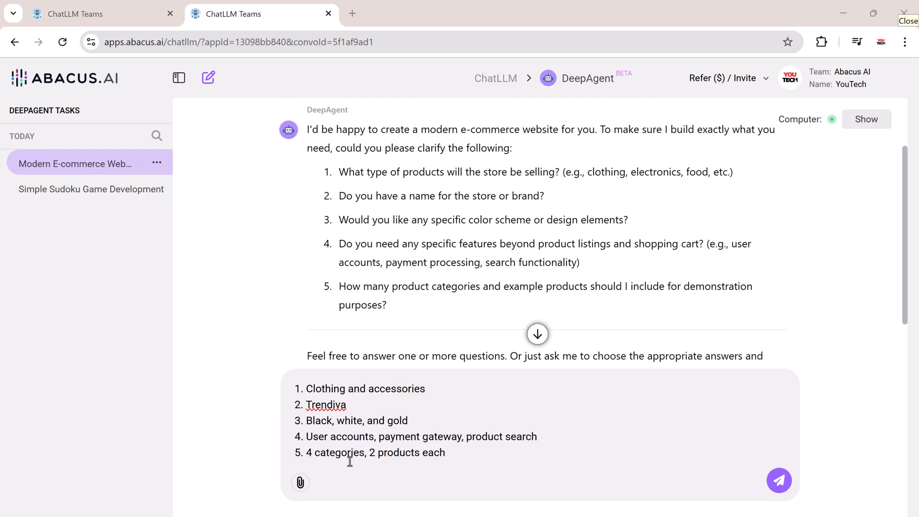
left_click(779, 481)
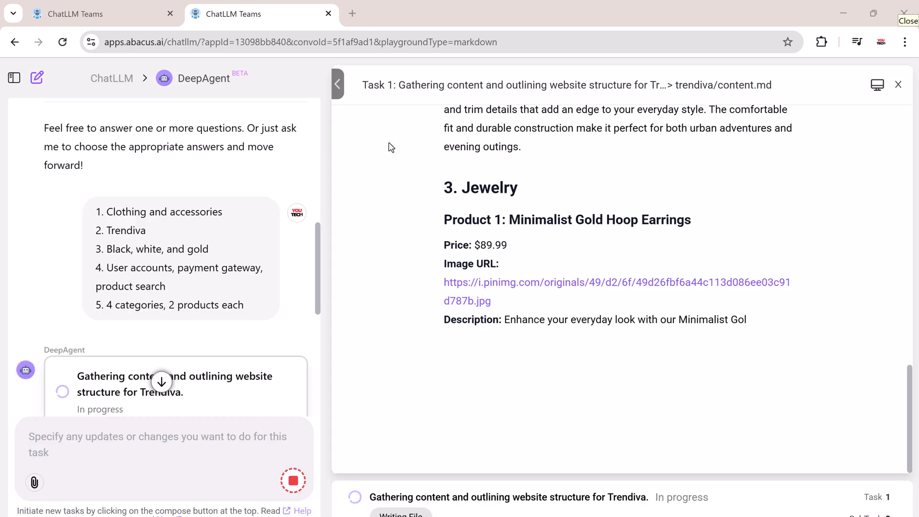
- View the Trendiva store preview with its Featured Products section of priced clothing
scroll("down", 3)
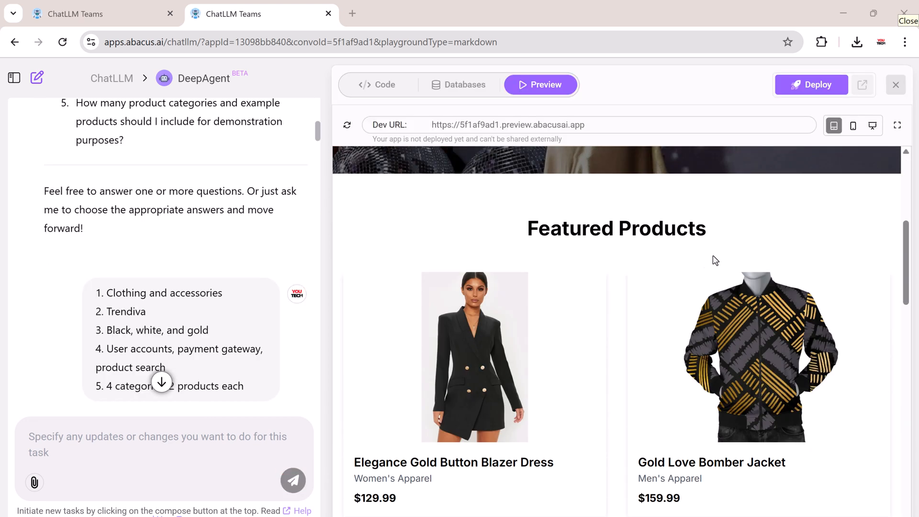
- Browse the Trendiva preview and switch it to the phone-sized mobile layout
scroll("down", 3)
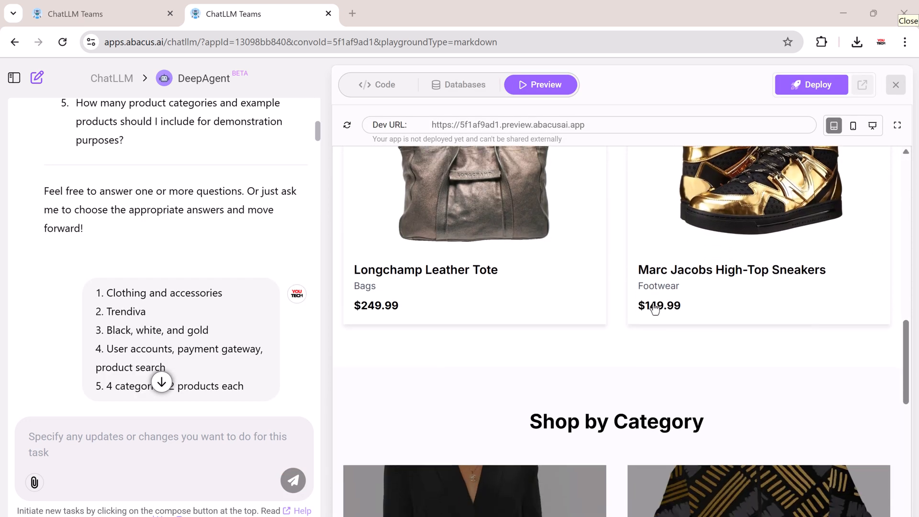
scroll("down", 3)
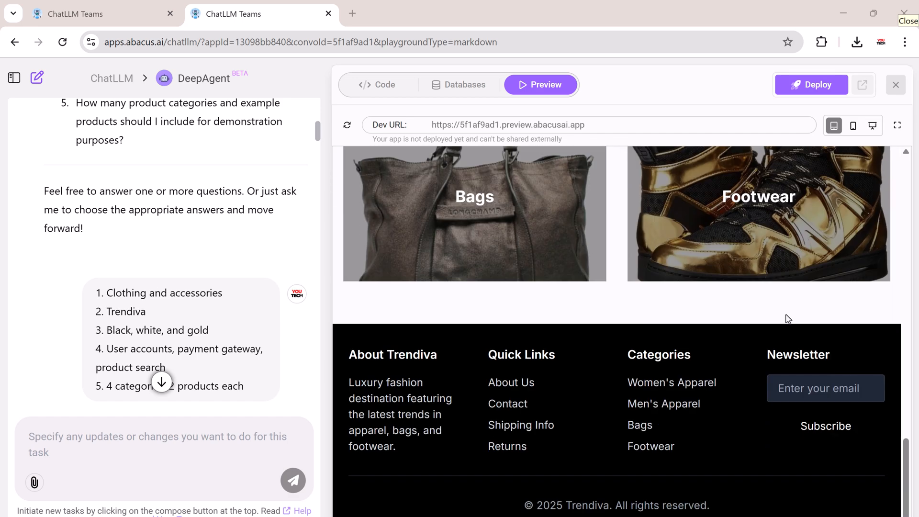
scroll("up", 3)
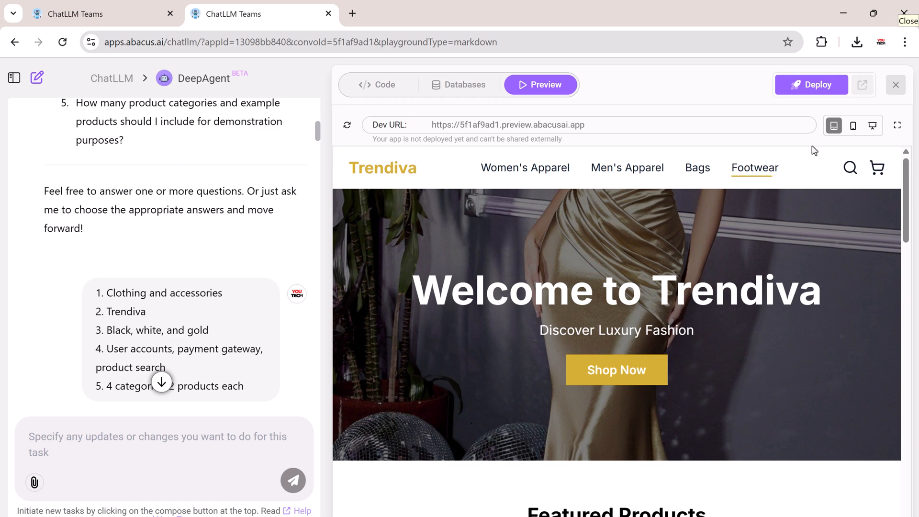
left_click(853, 125)
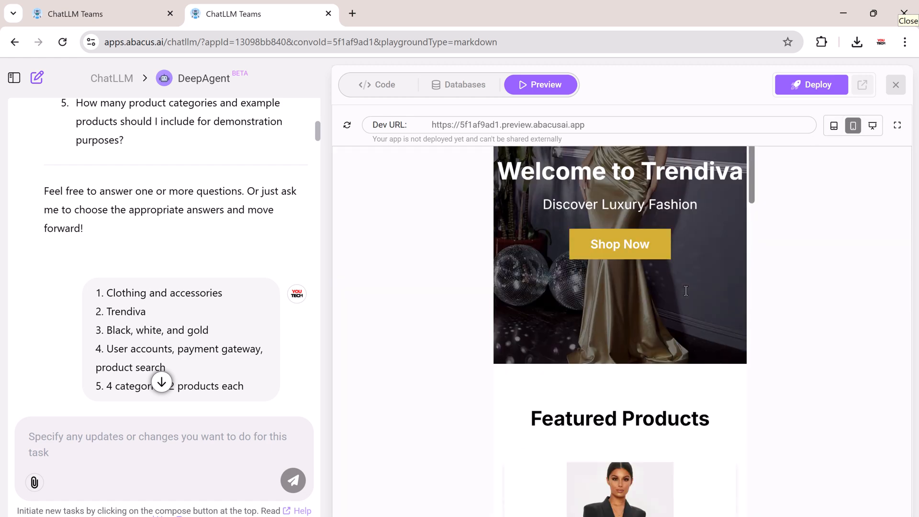
scroll("down", 3)
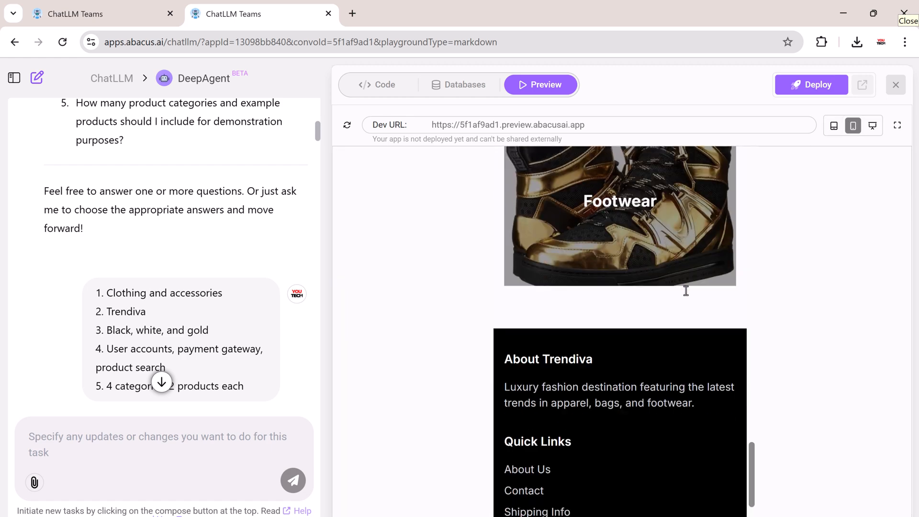
scroll("up", 3)
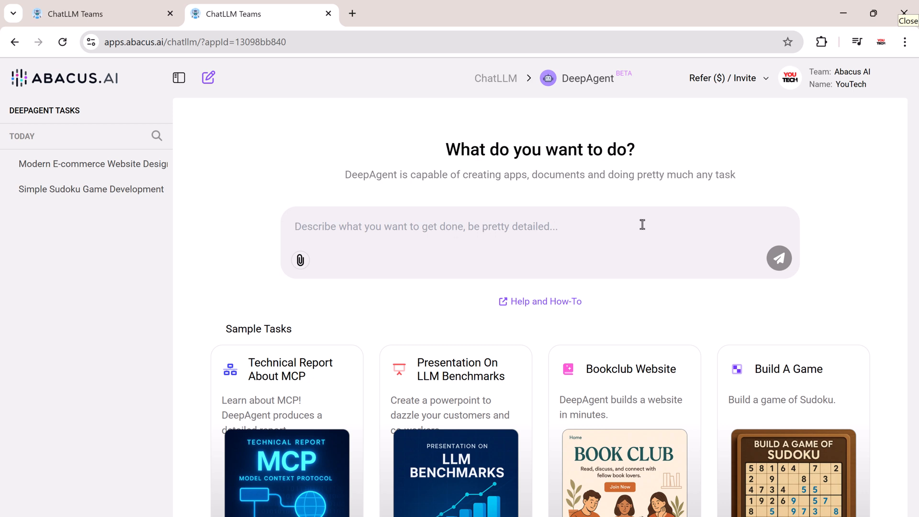
- Send a request for a detailed 3-day Bali itinerary with tours, restaurants, beaches and a $10000 budget
type("Create a detailed 3-day itinerary for a trip to Bali, please include the names of tours, restaurant and beaches that I should go to. My budget is $10000.")
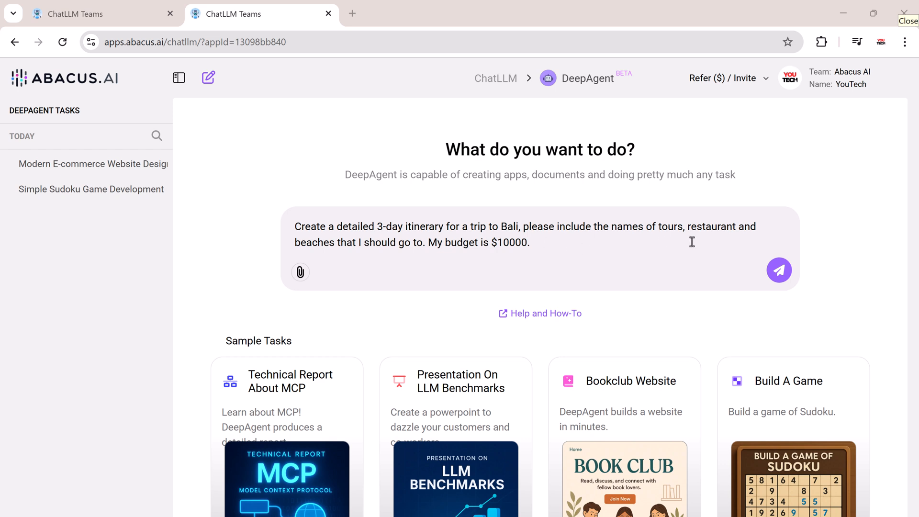
mouse_move(316, 256)
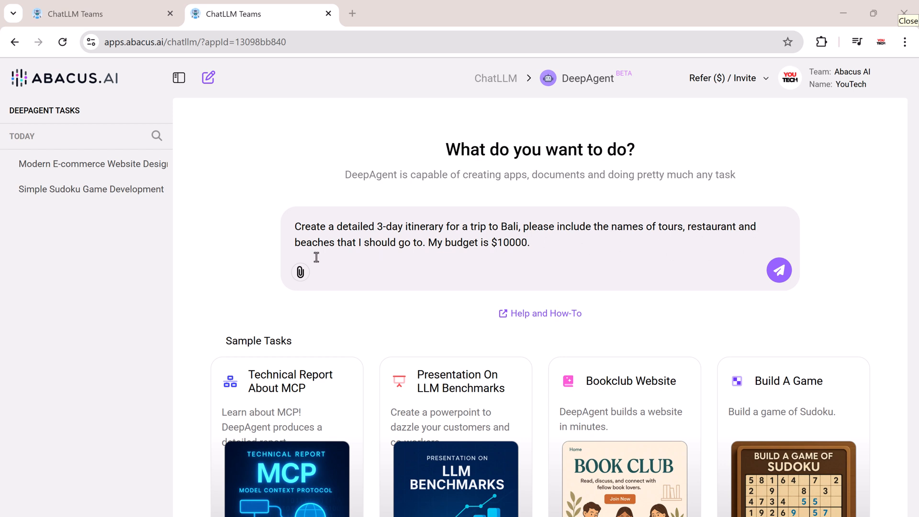
left_click(780, 270)
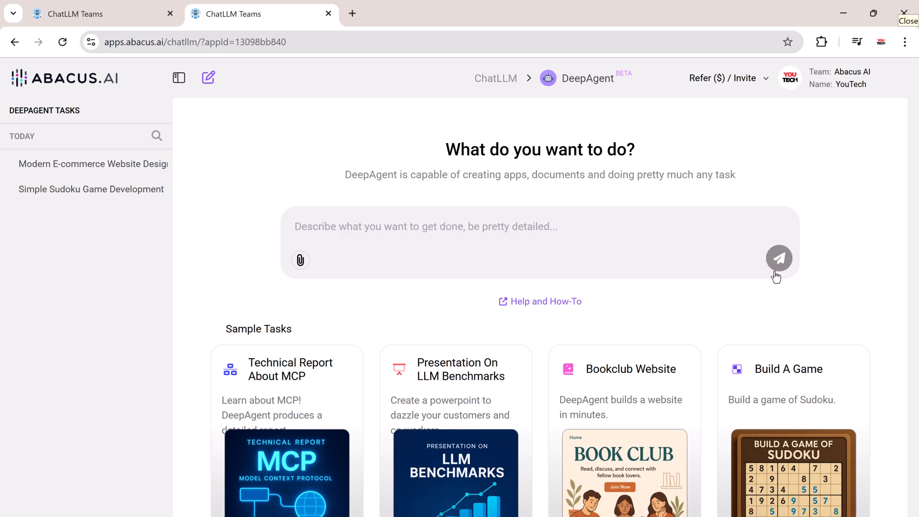
left_click(780, 259)
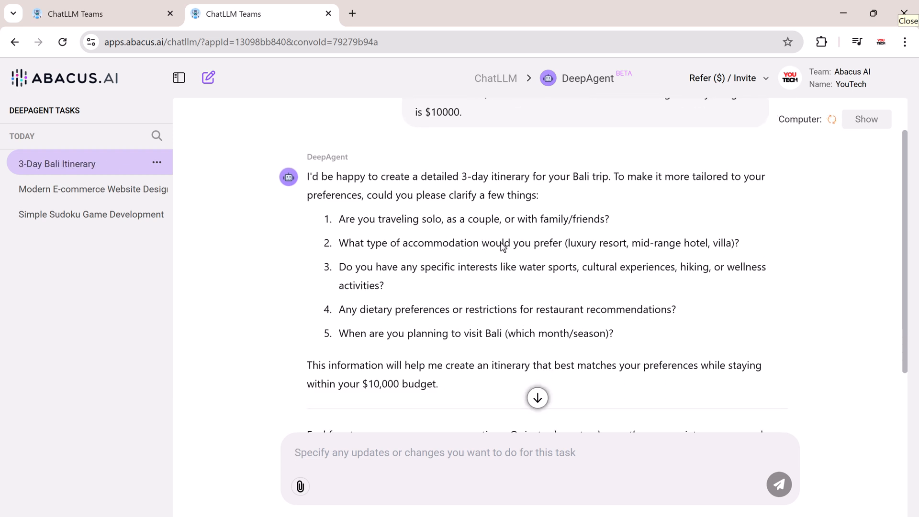
mouse_move(522, 304)
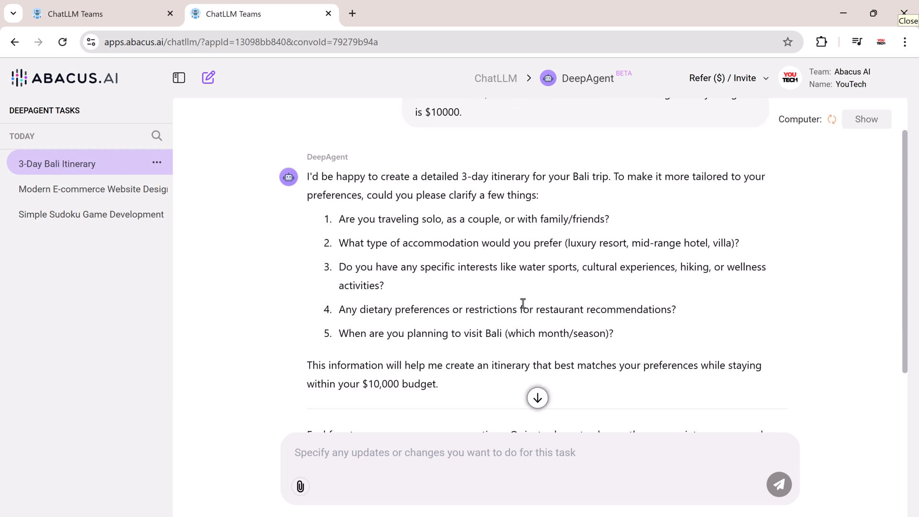
- Reply 'Solo' to the trip questions so the agent begins its Bali research markdown
type("Solo")
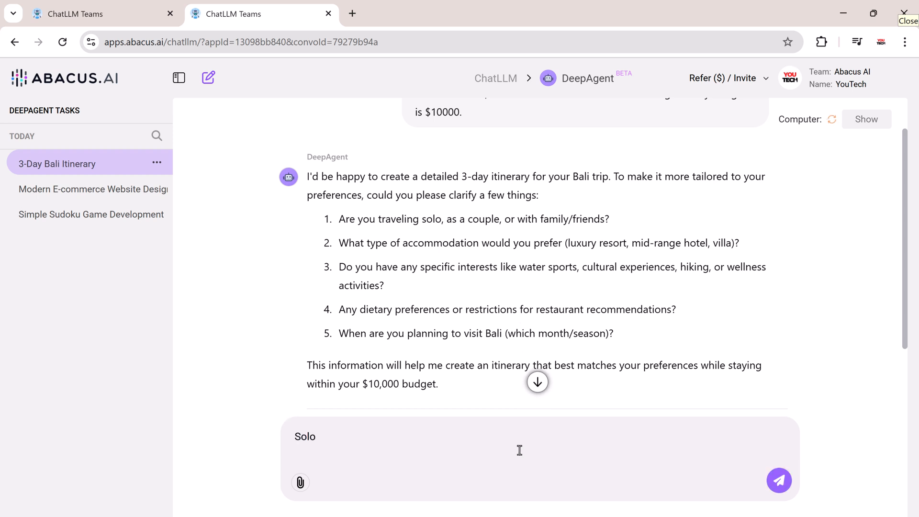
left_click(779, 481)
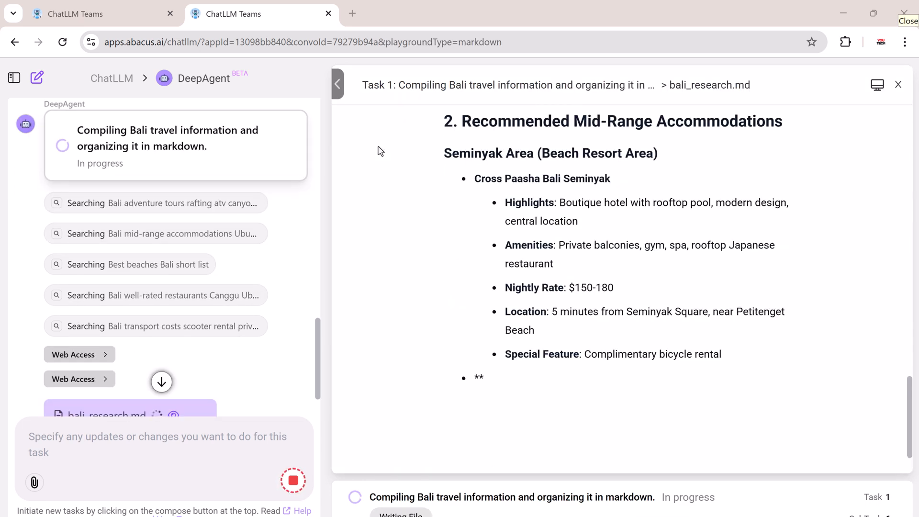
scroll("down", 3)
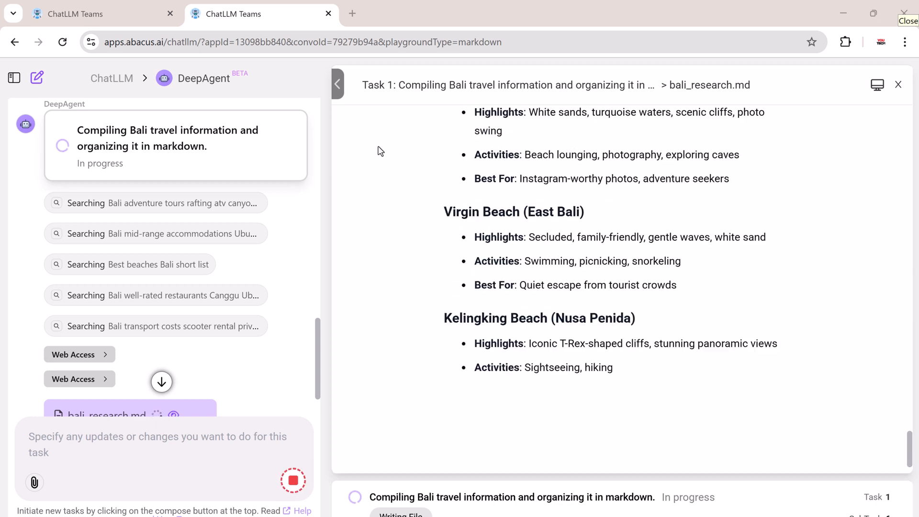
scroll("down", 3)
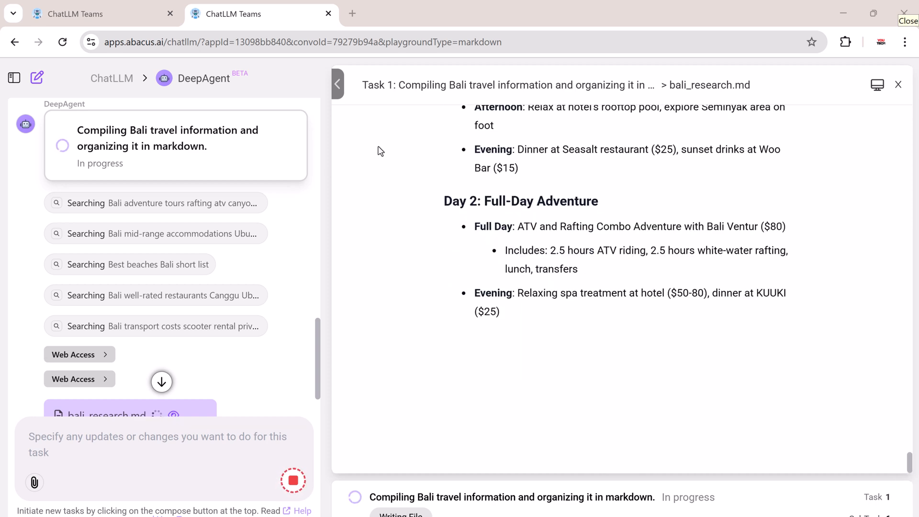
scroll("down", 3)
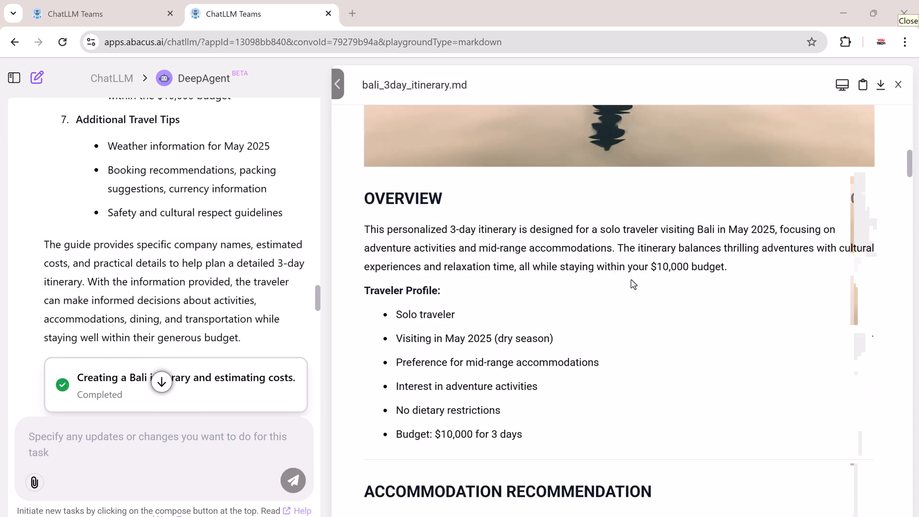
- Review the itinerary's day plans, $900.70 budget summary and weather notes, then start a fresh DeepAgent task
scroll("down", 3)
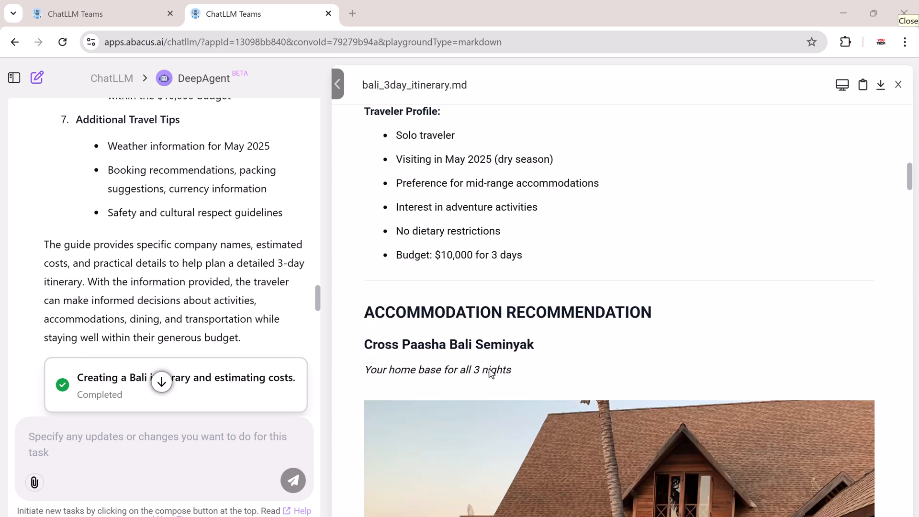
scroll("down", 3)
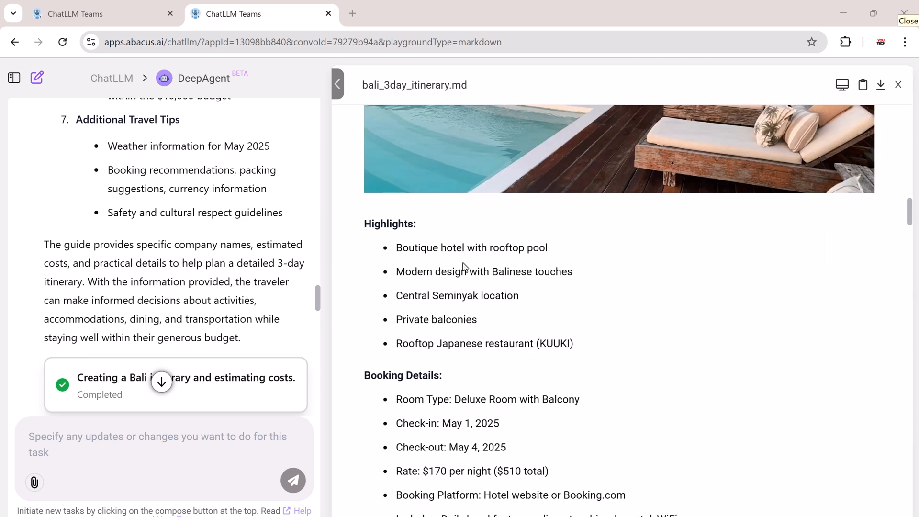
scroll("down", 3)
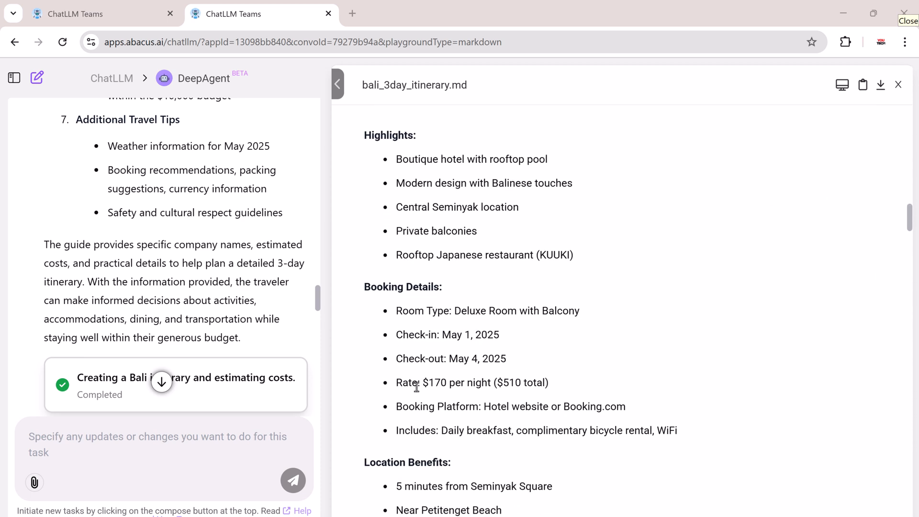
scroll("down", 3)
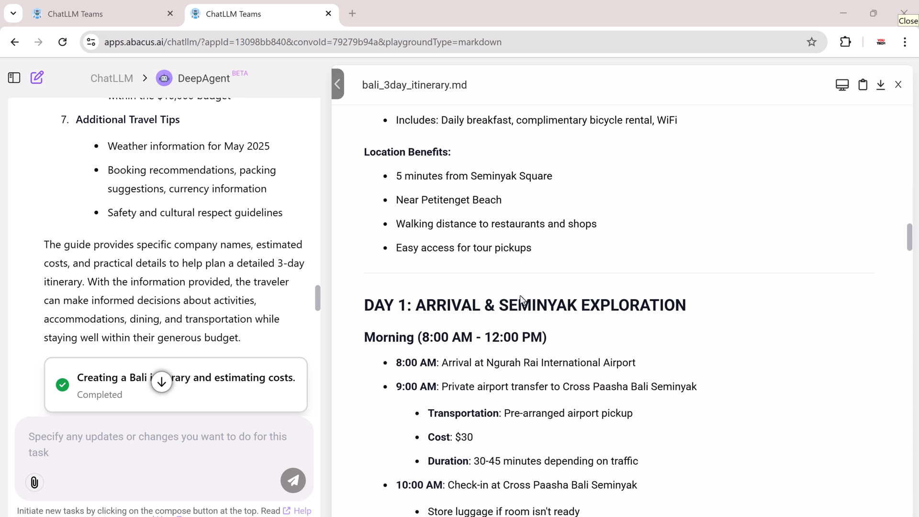
scroll("down", 3)
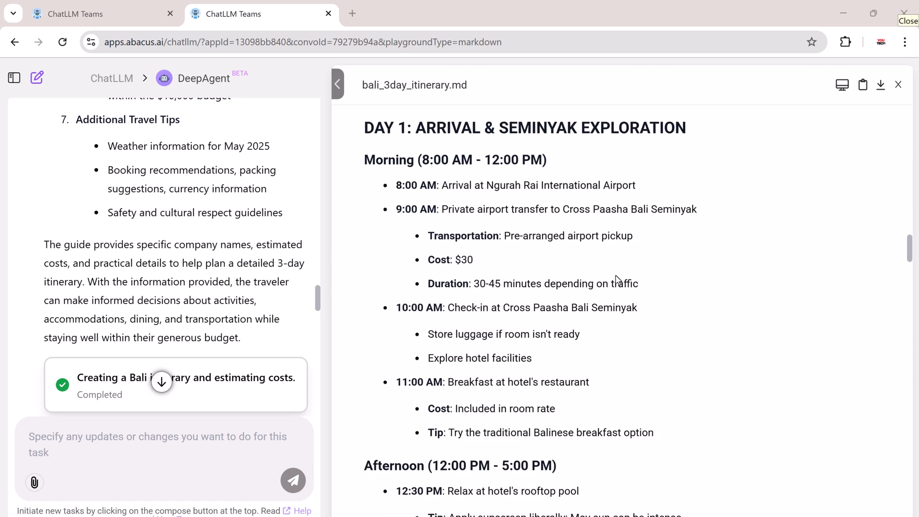
scroll("down", 3)
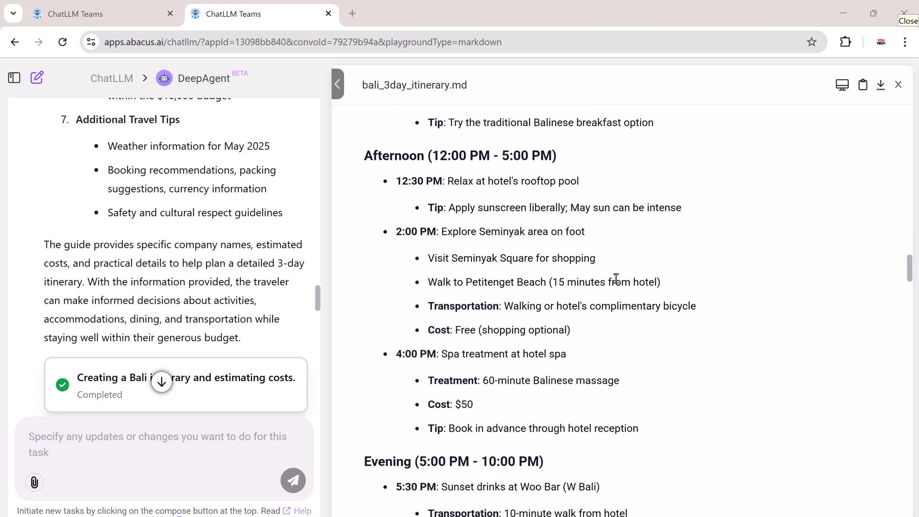
scroll("down", 3)
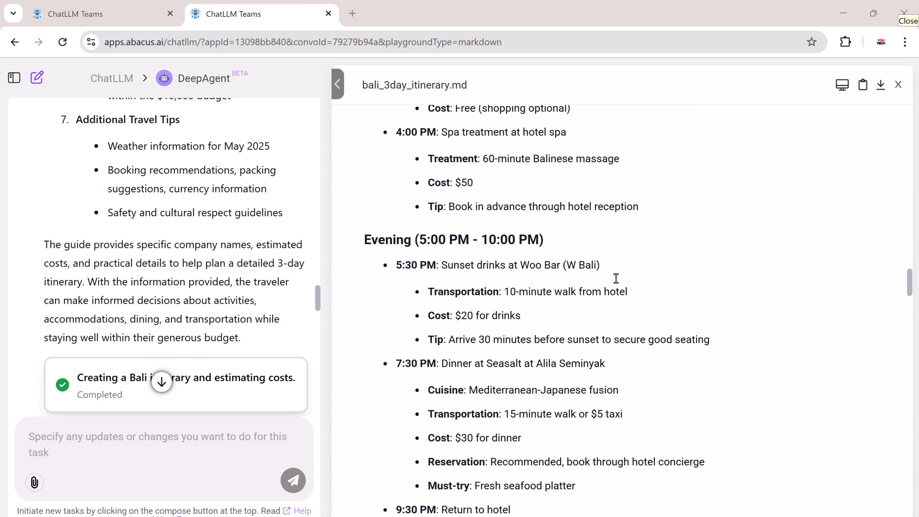
scroll("down", 3)
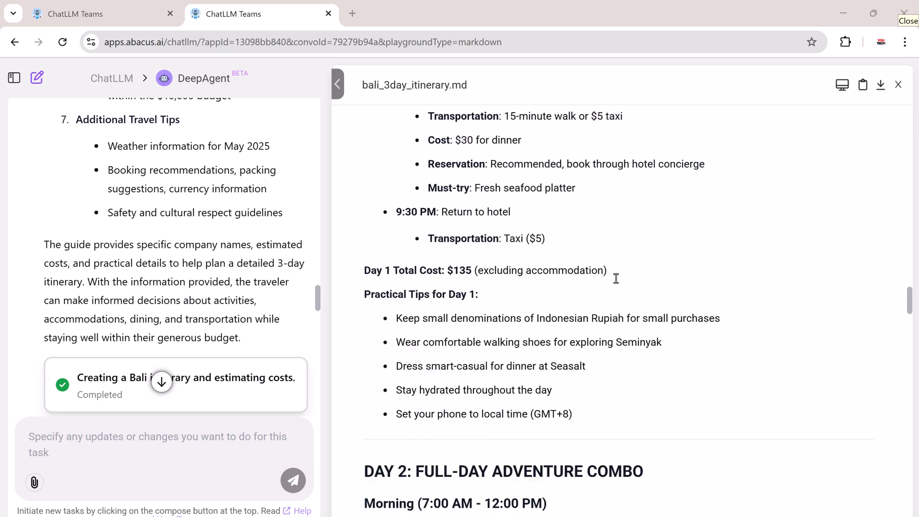
scroll("down", 3)
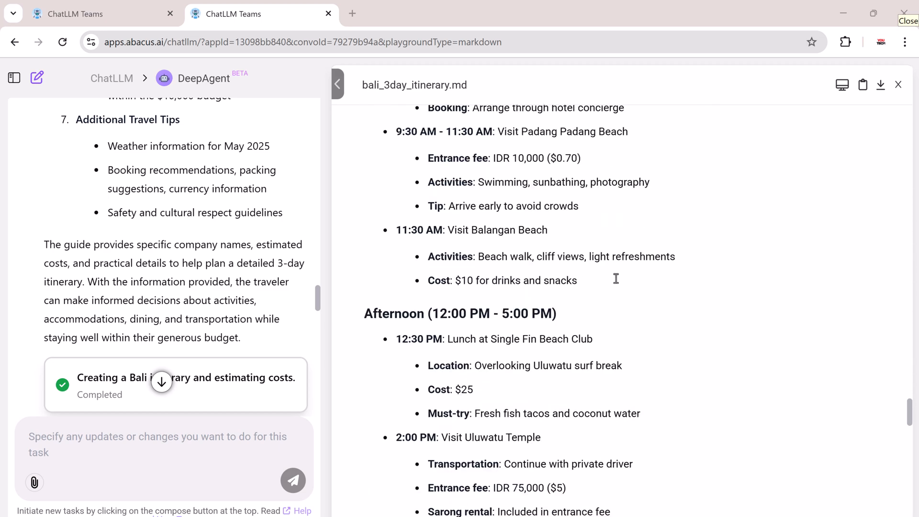
scroll("down", 3)
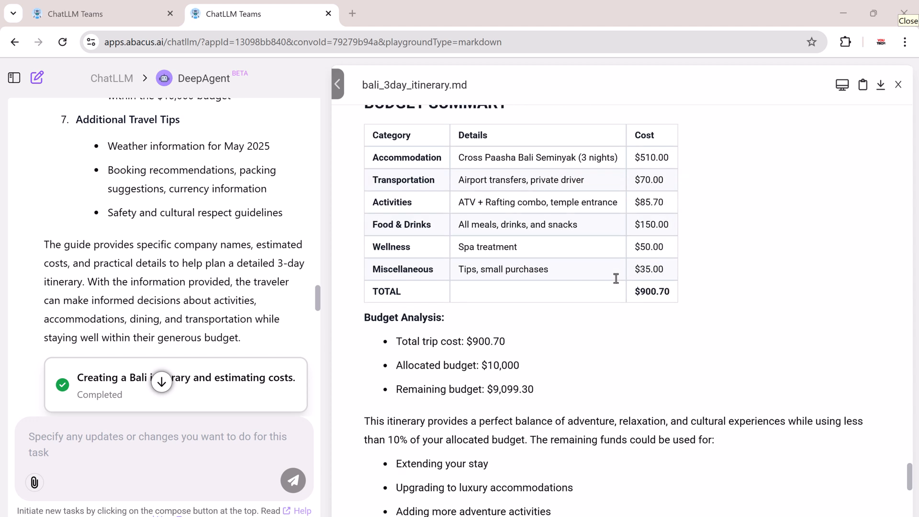
scroll("down", 3)
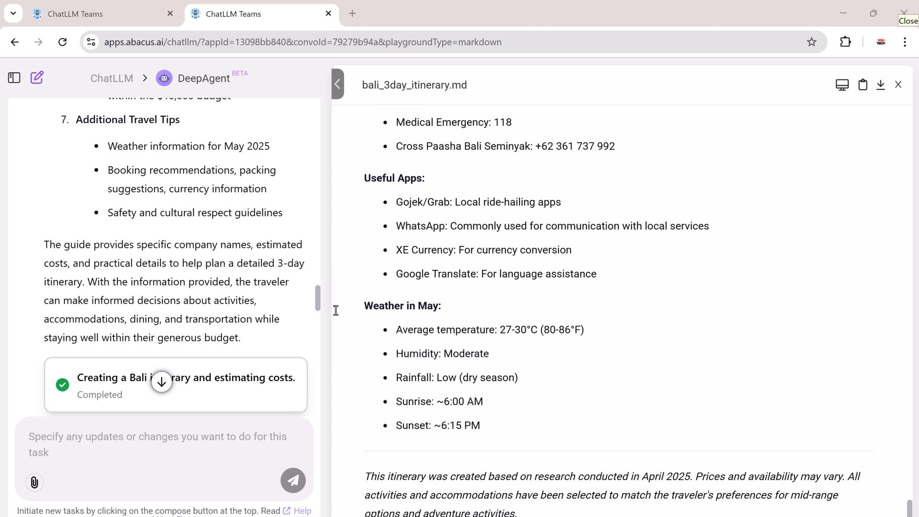
scroll("down", 3)
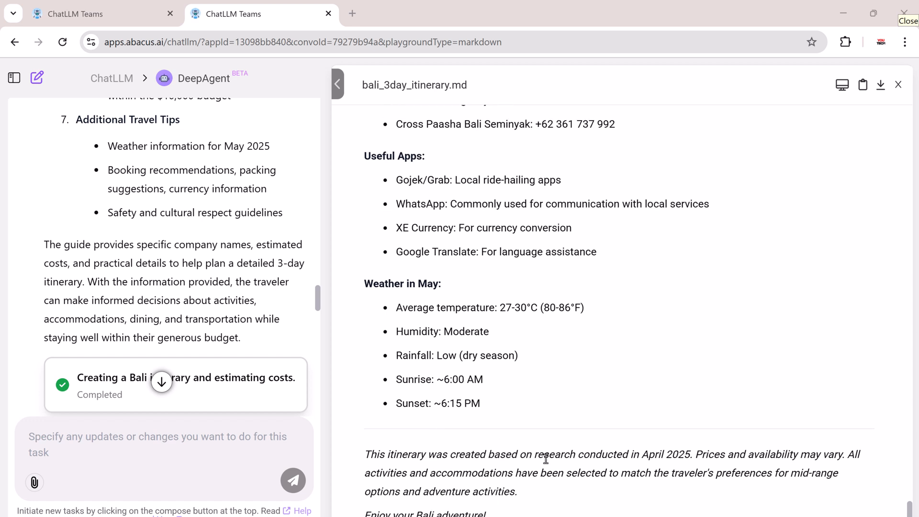
left_click(36, 76)
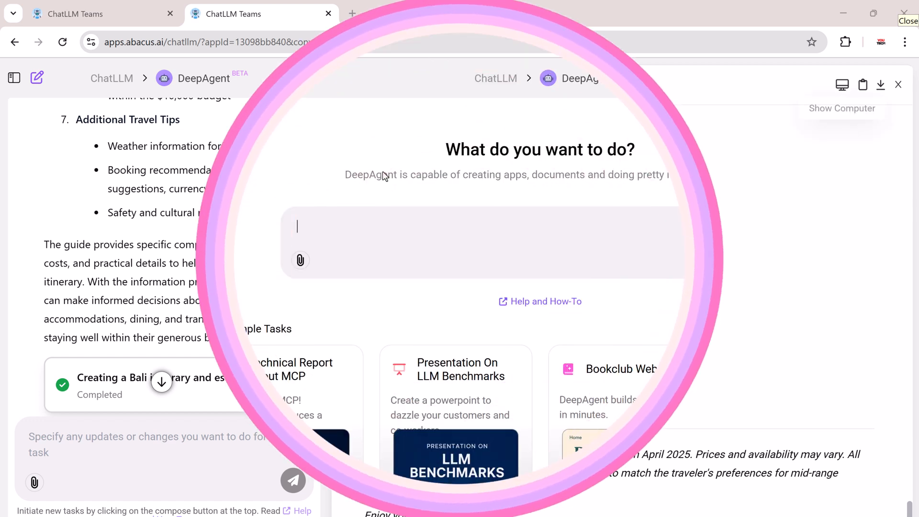
left_click(329, 13)
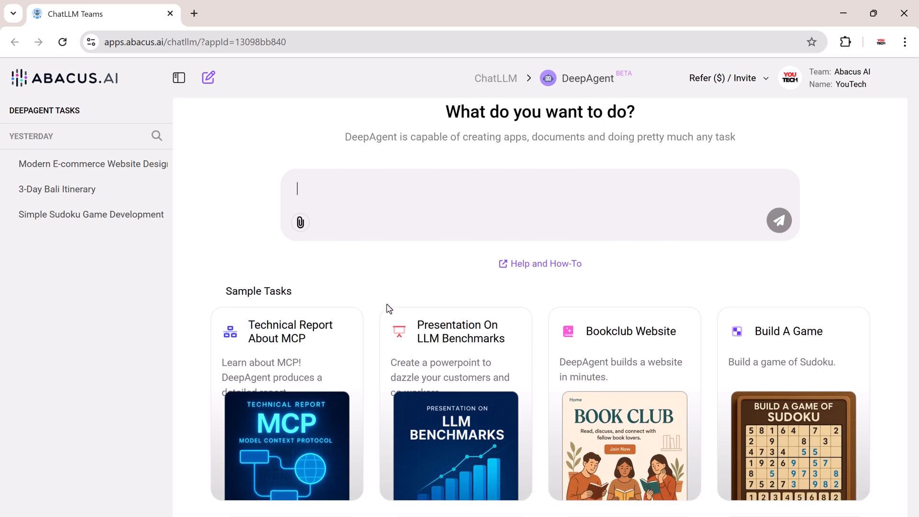
scroll("down", 3)
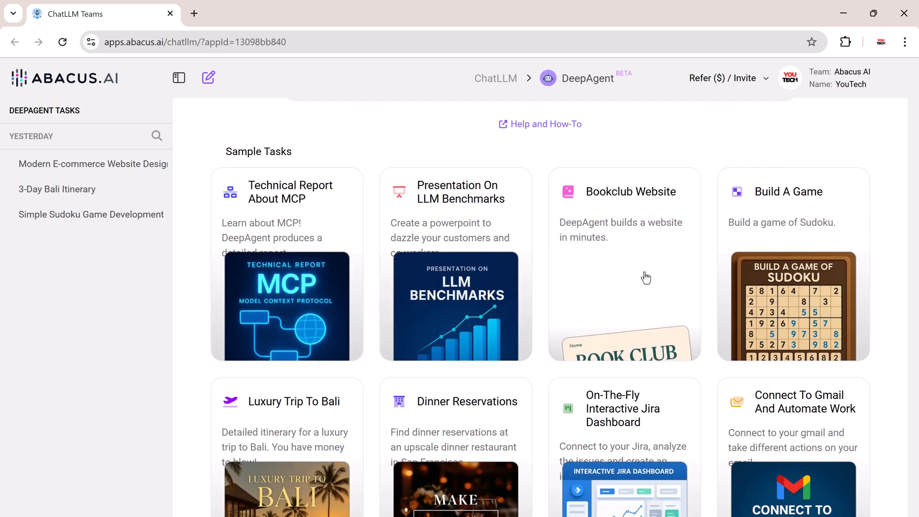
scroll("down", 3)
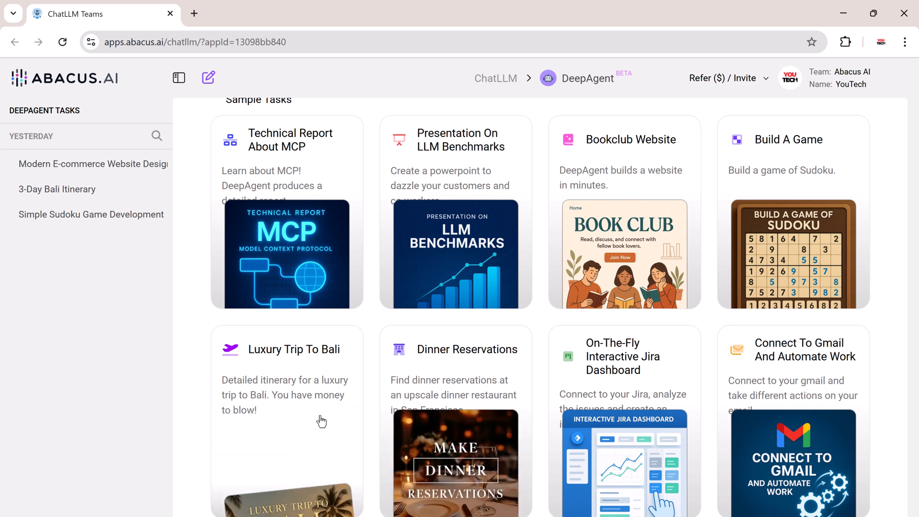
mouse_move(138, 390)
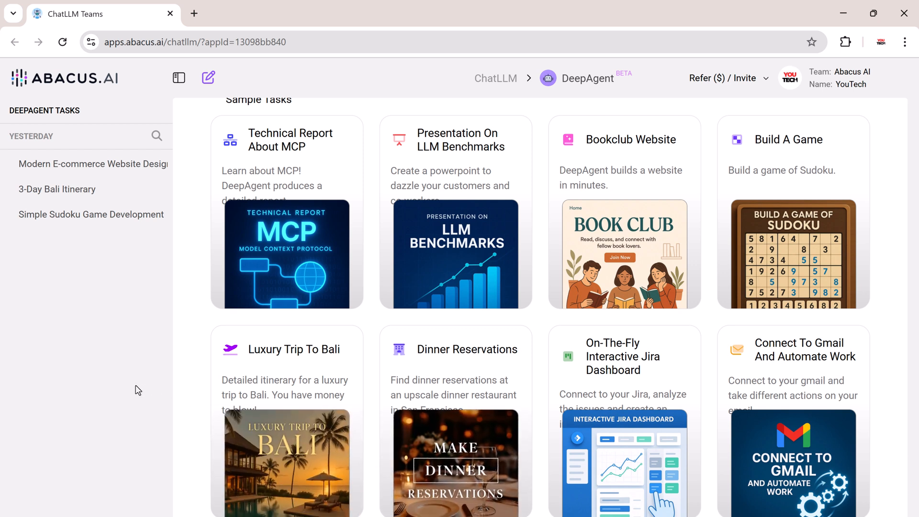
mouse_move(366, 293)
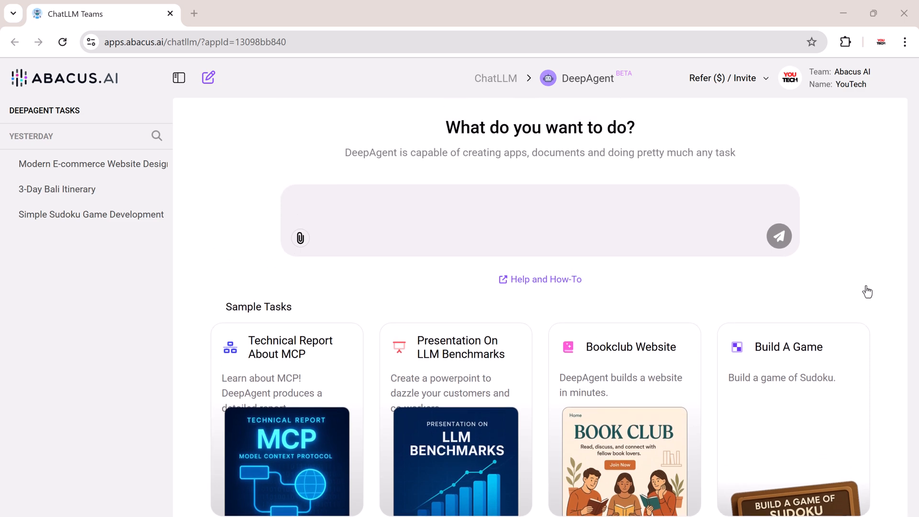
scroll("down", 3)
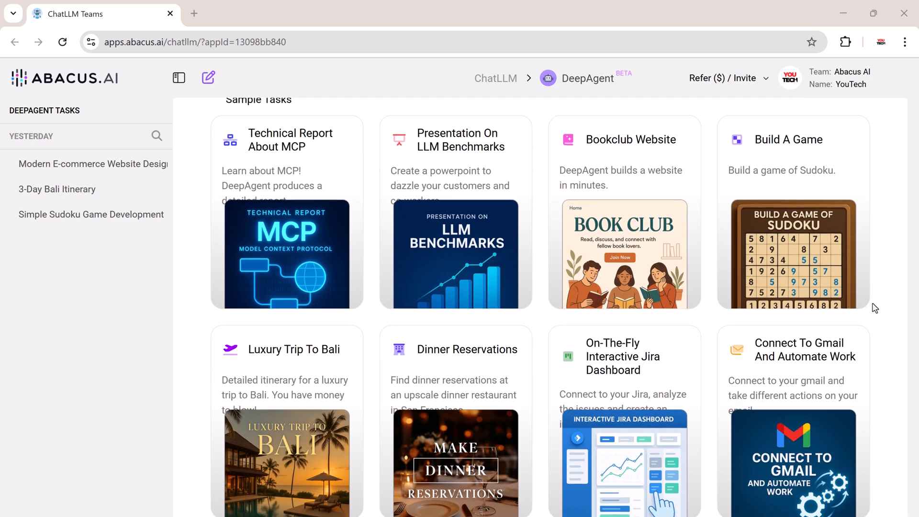
mouse_move(671, 373)
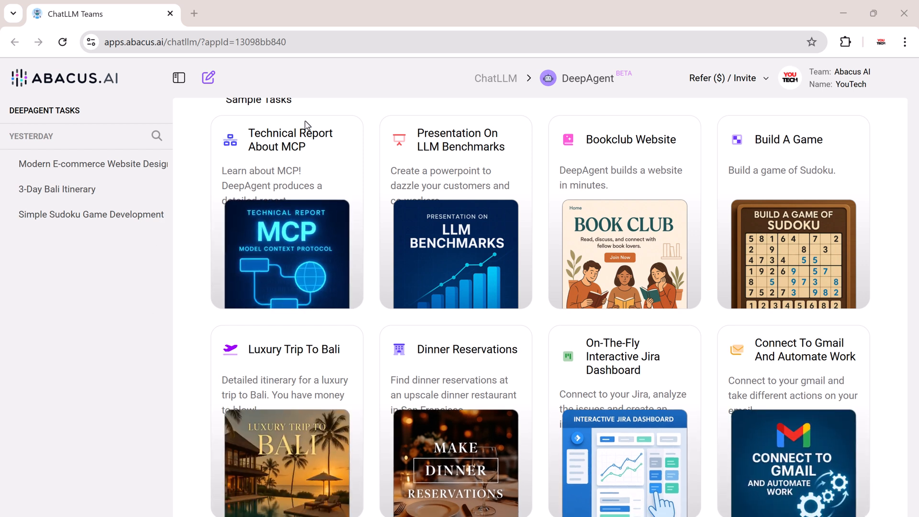
mouse_move(390, 138)
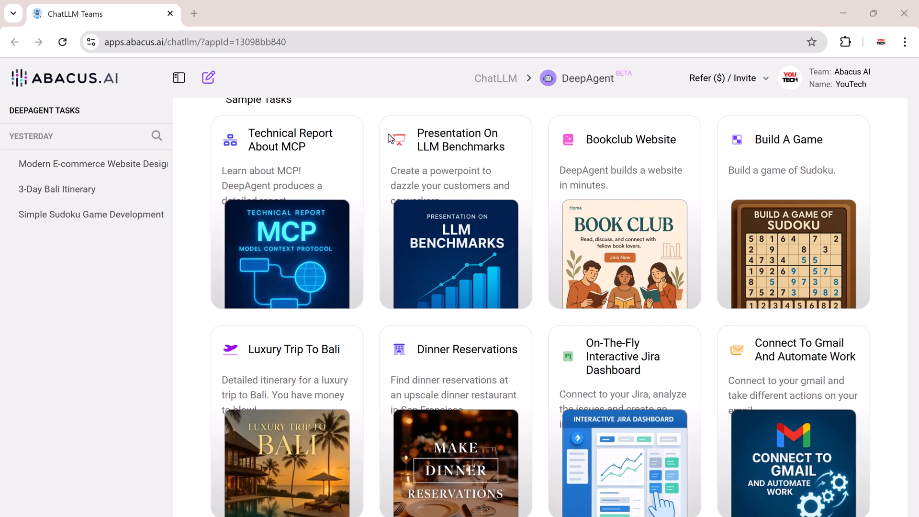